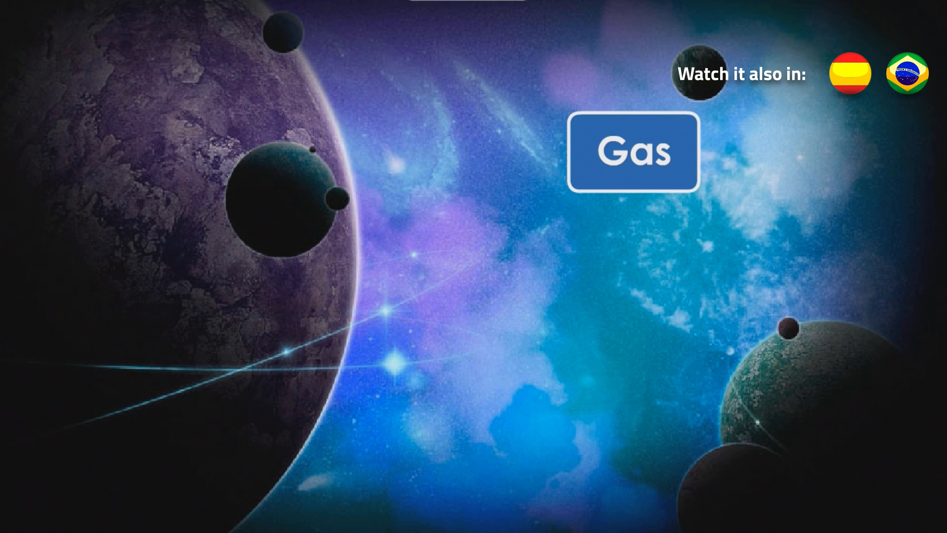
pyautogui.click(632, 151)
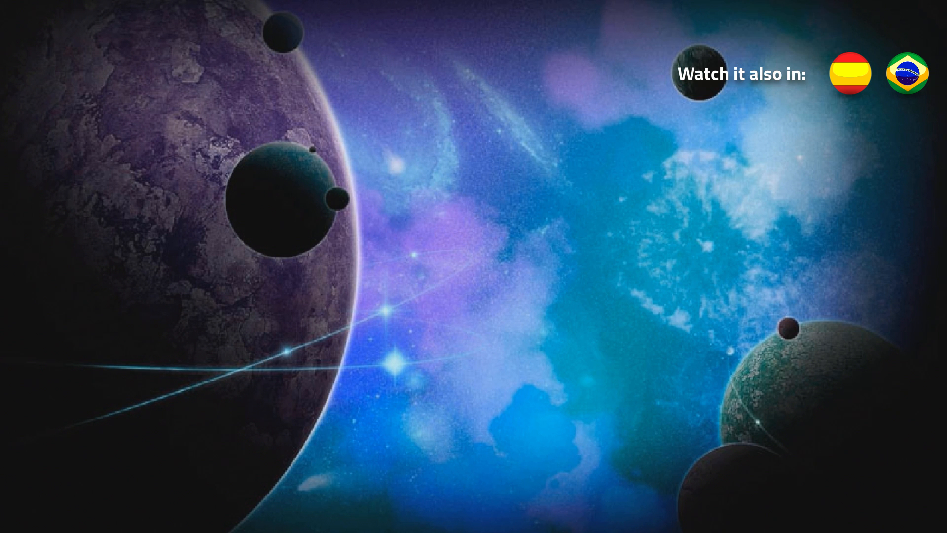